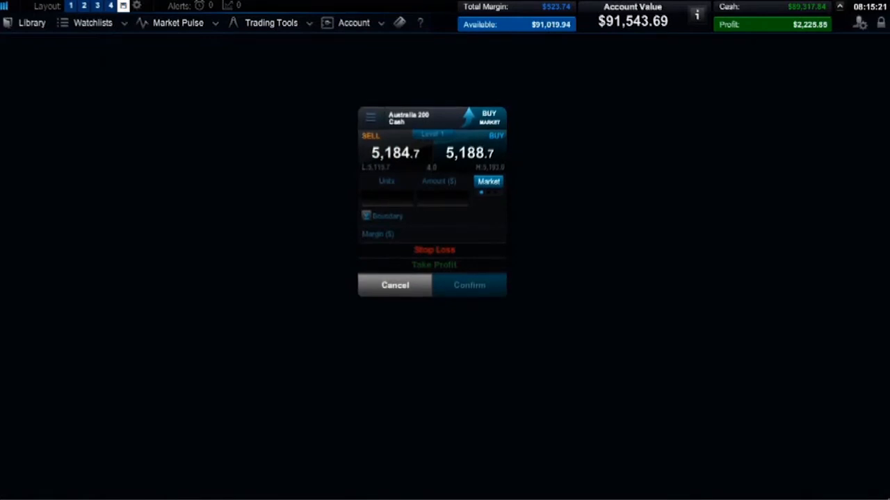
Step: Switch the Australia 200 Cash ticket to a sell market order via the SELL price
left_click(387, 199)
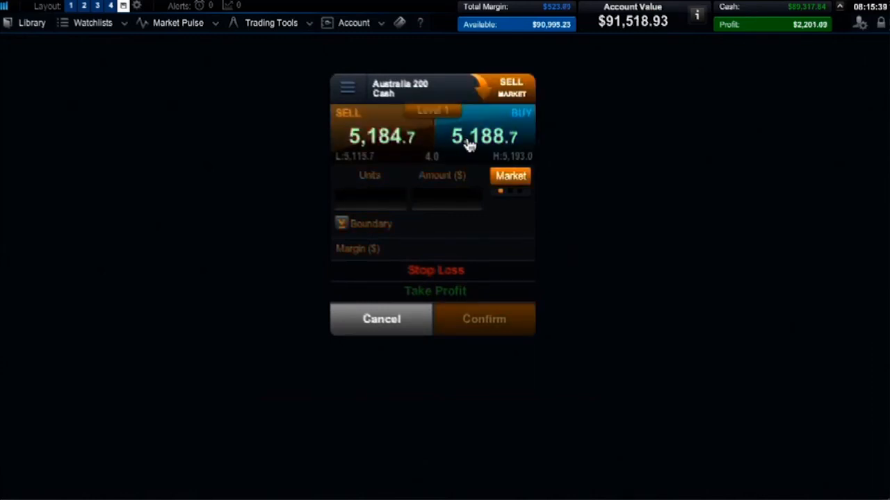
Step: Switch the ticket back to a buy market order with 5 units
left_click(484, 136)
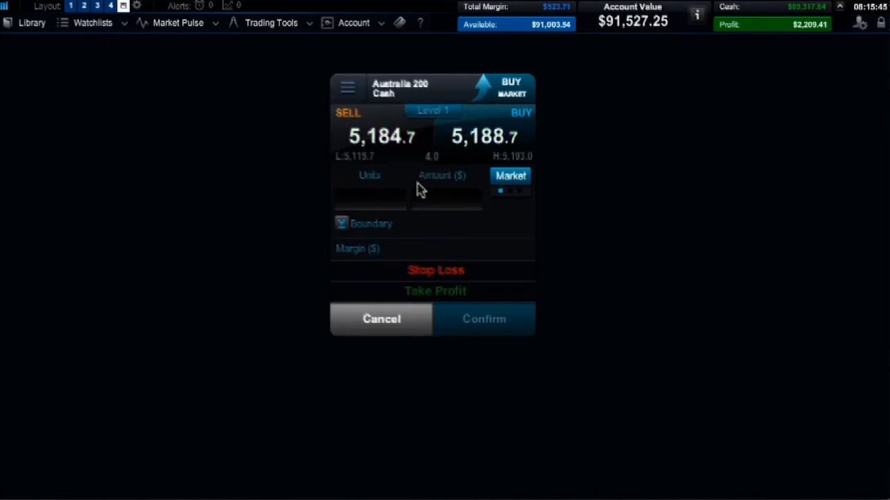
mouse_move(469, 189)
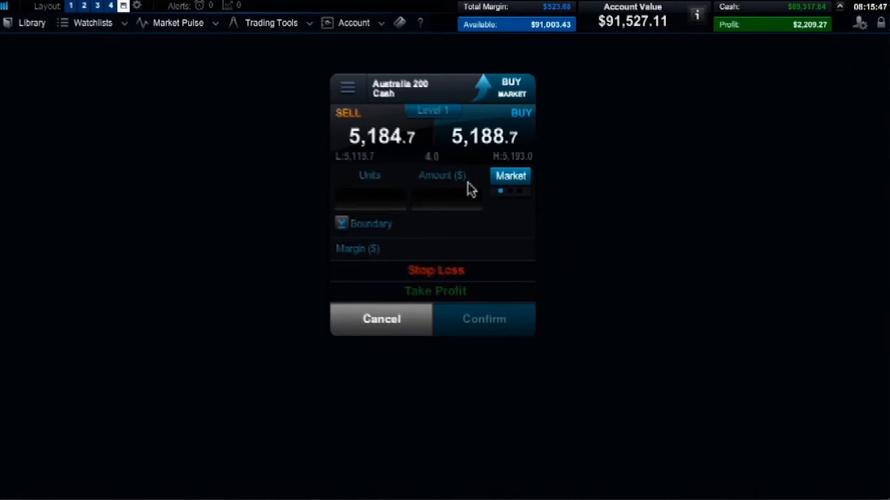
mouse_move(381, 187)
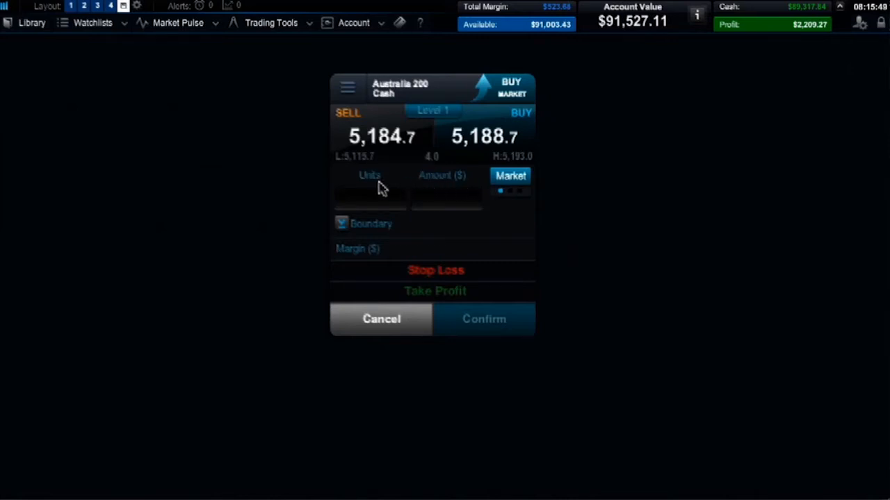
type("5")
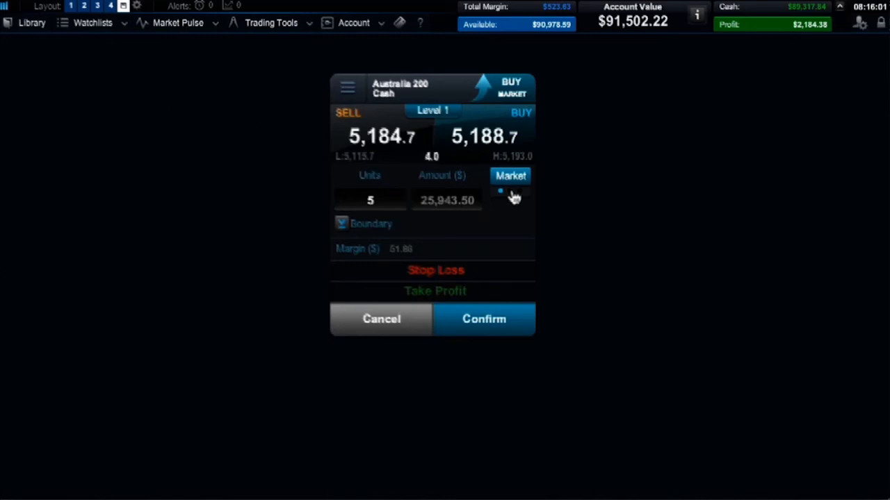
left_click(512, 175)
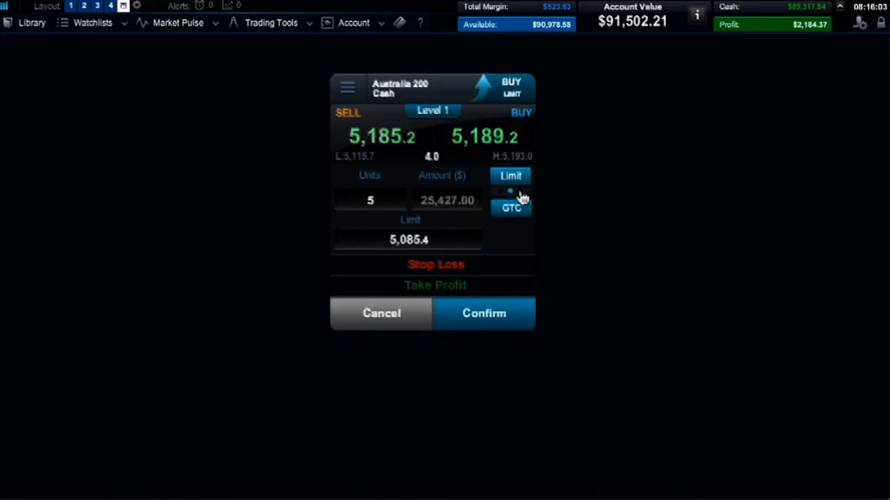
left_click(512, 175)
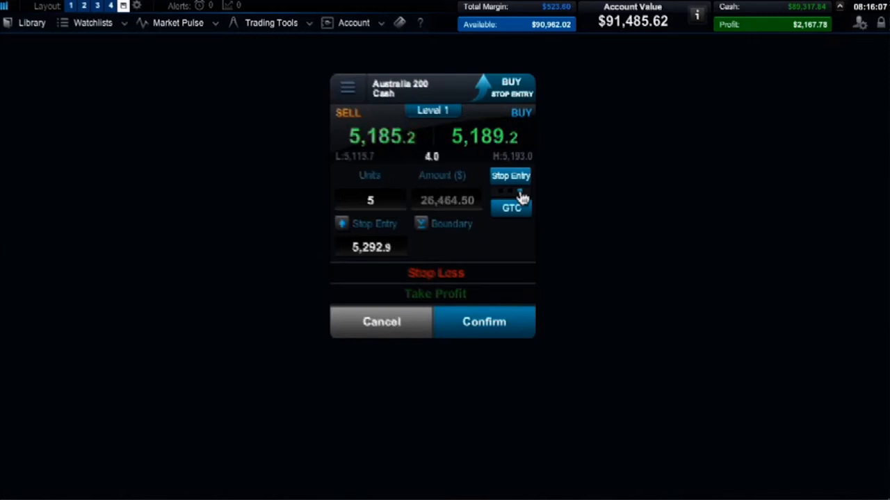
left_click(512, 209)
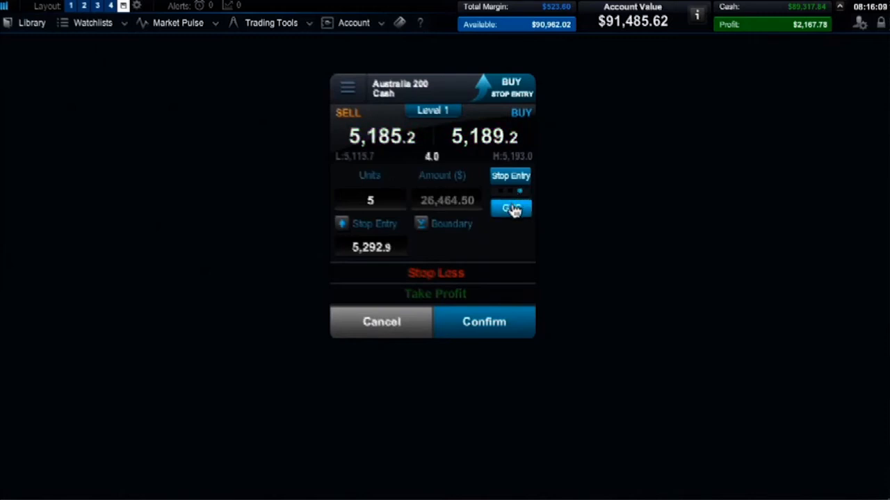
left_click(511, 209)
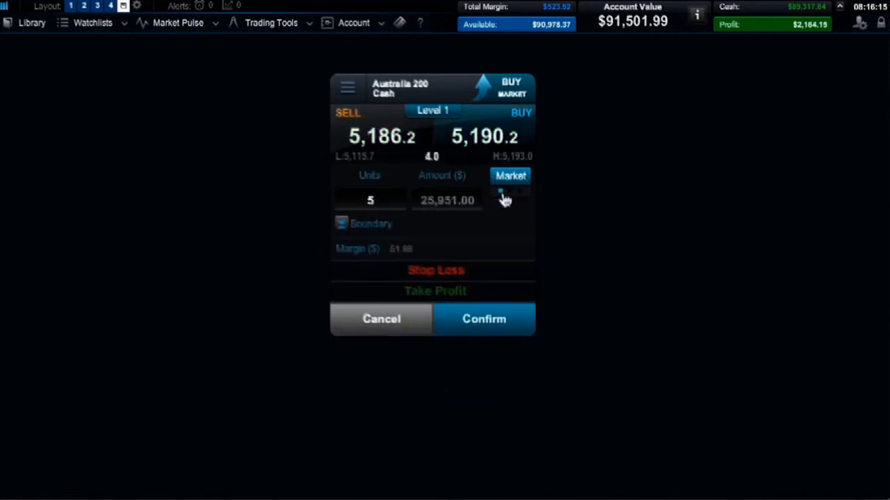
left_click(432, 112)
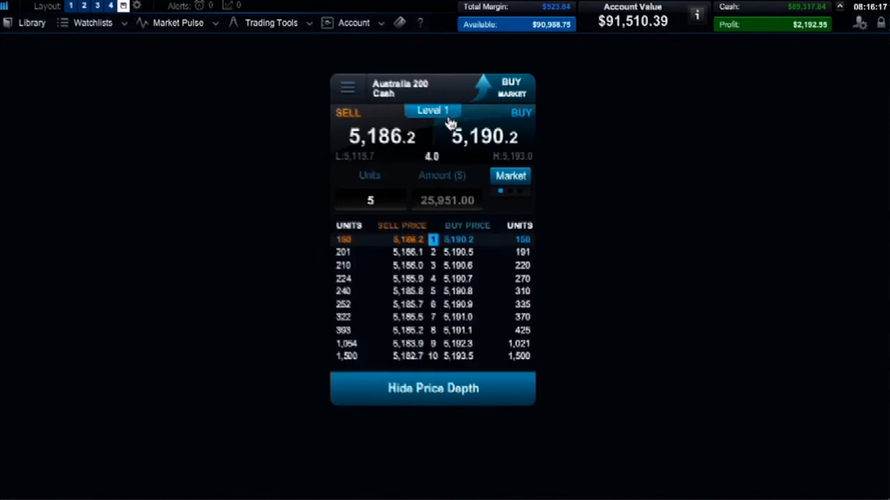
mouse_move(434, 331)
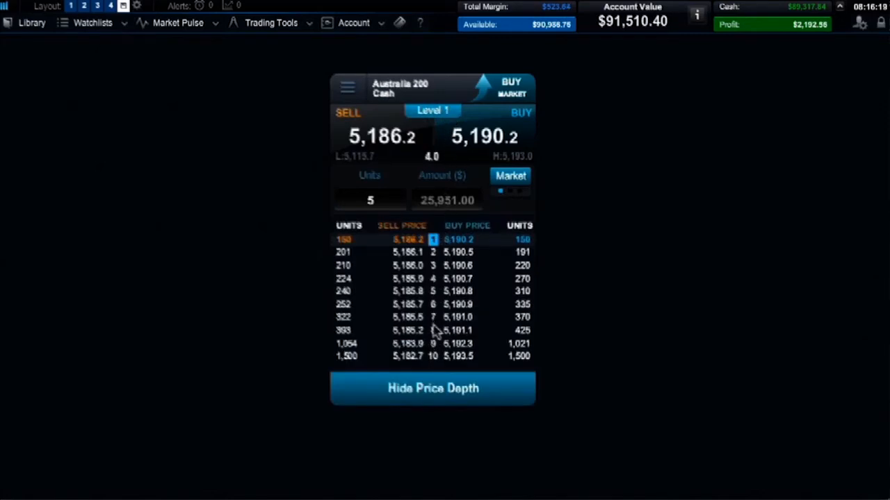
mouse_move(410, 250)
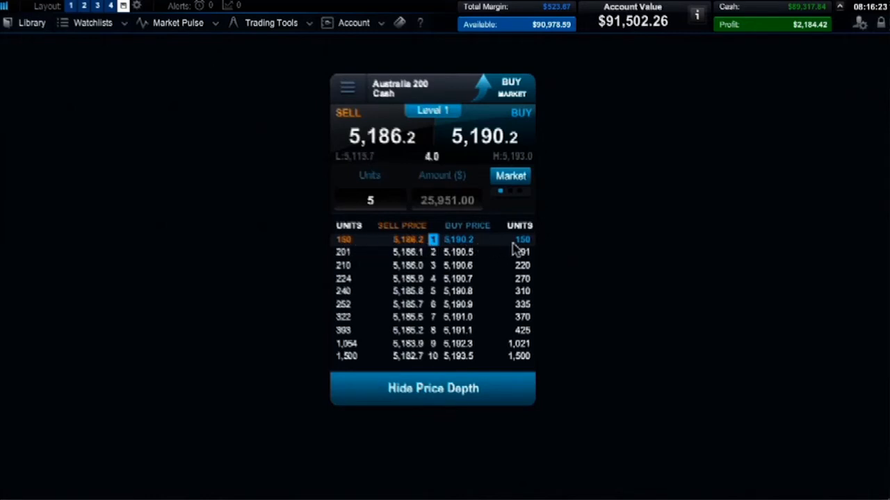
mouse_move(523, 249)
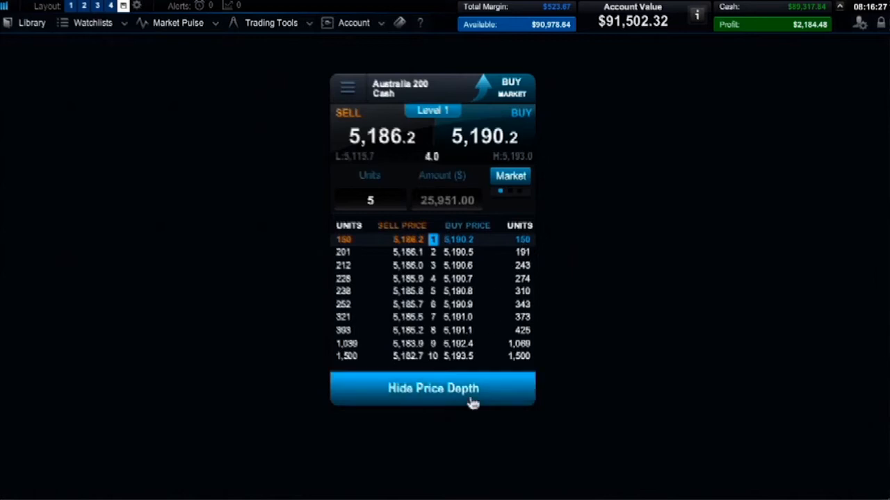
left_click(434, 387)
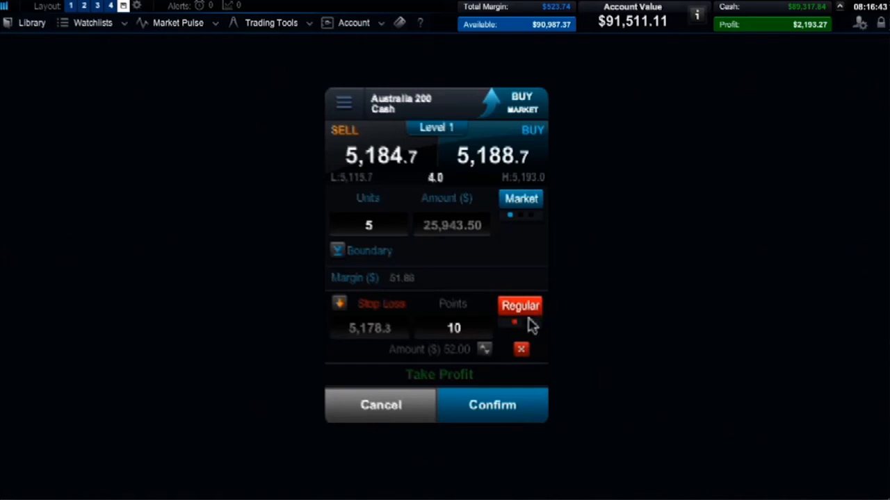
Step: Change the 10-point stop loss from Regular to Trailing
left_click(520, 305)
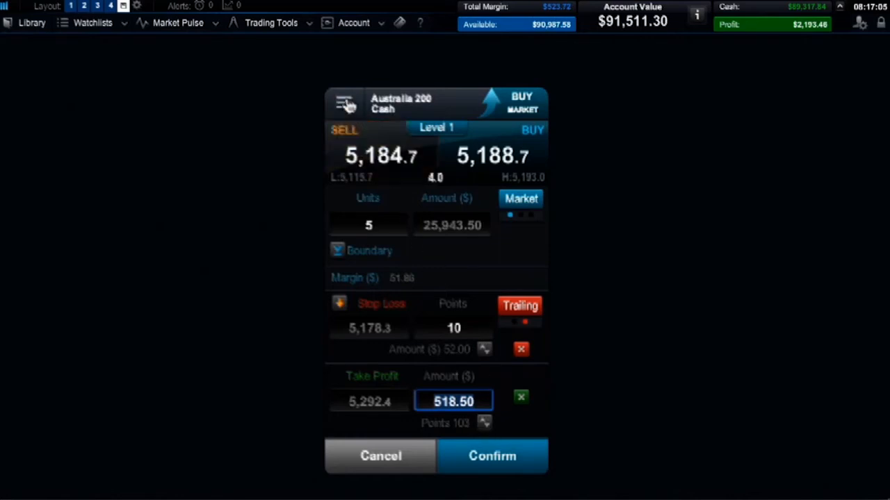
Step: Show the price chart beside the ticket and confirm the 5-unit buy at 5,188.7
left_click(343, 103)
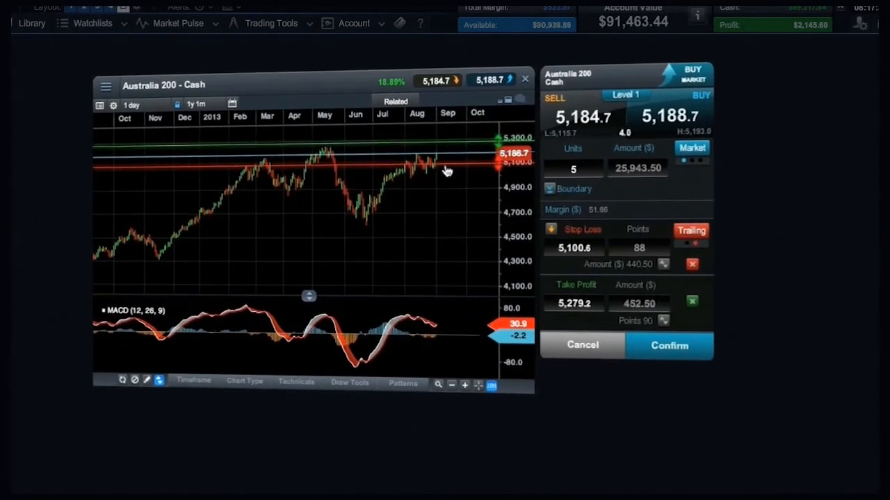
mouse_move(331, 169)
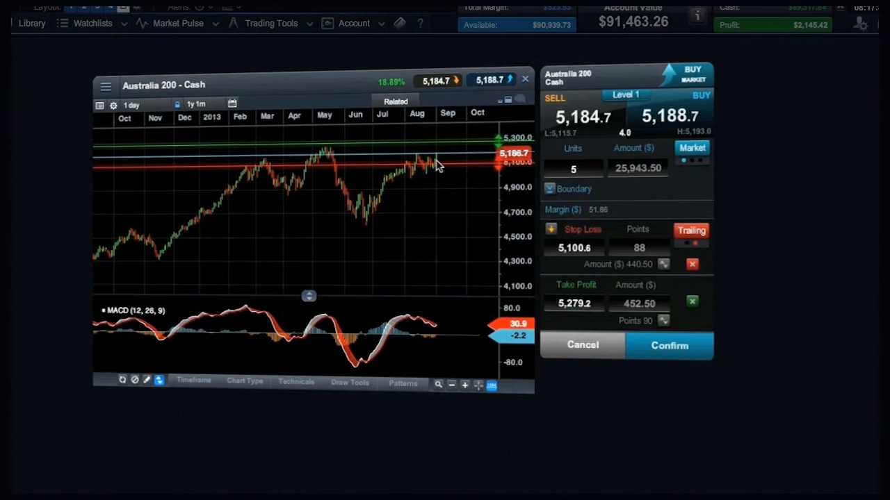
mouse_move(462, 172)
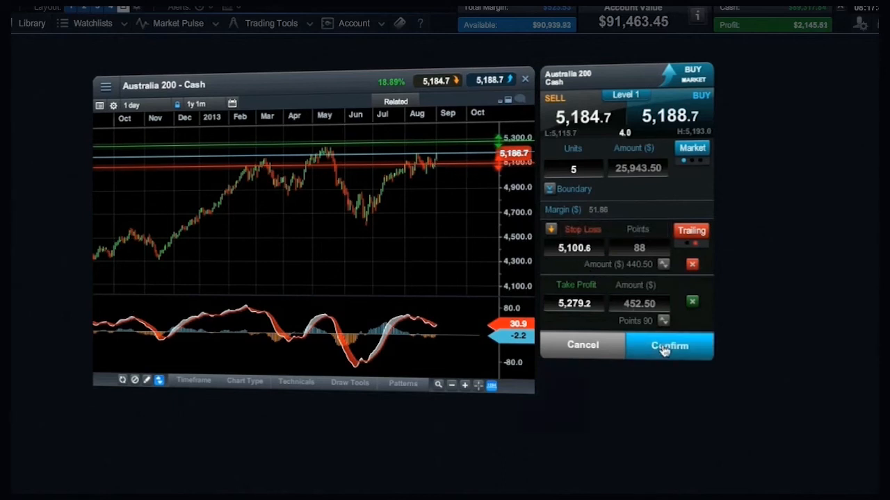
left_click(670, 345)
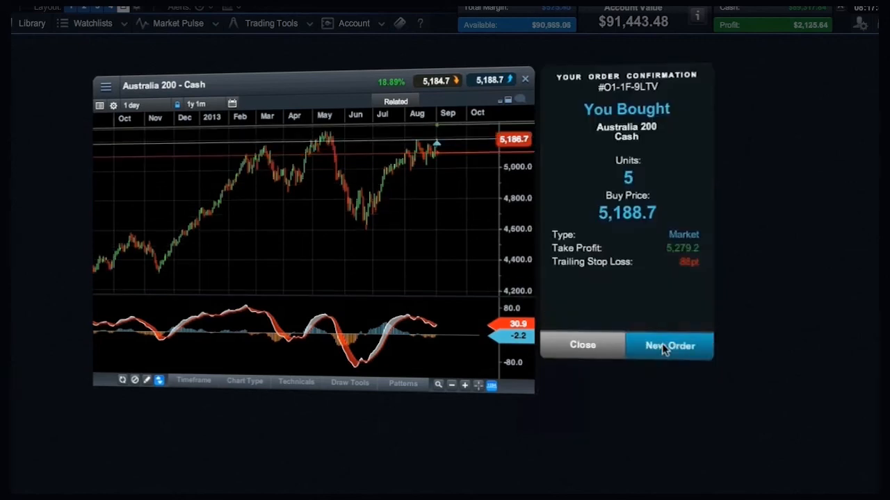
Step: Leave the order confirmation and list open positions including the new Australia 200 buy
left_click(581, 344)
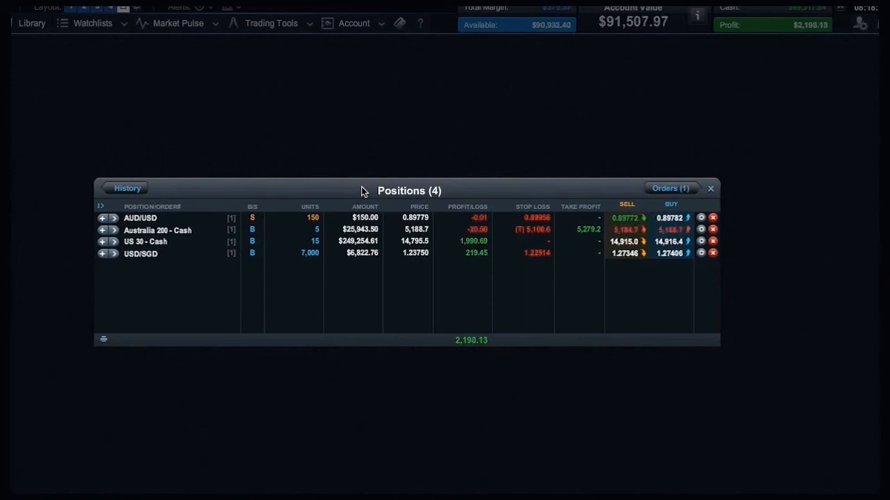
left_click(144, 242)
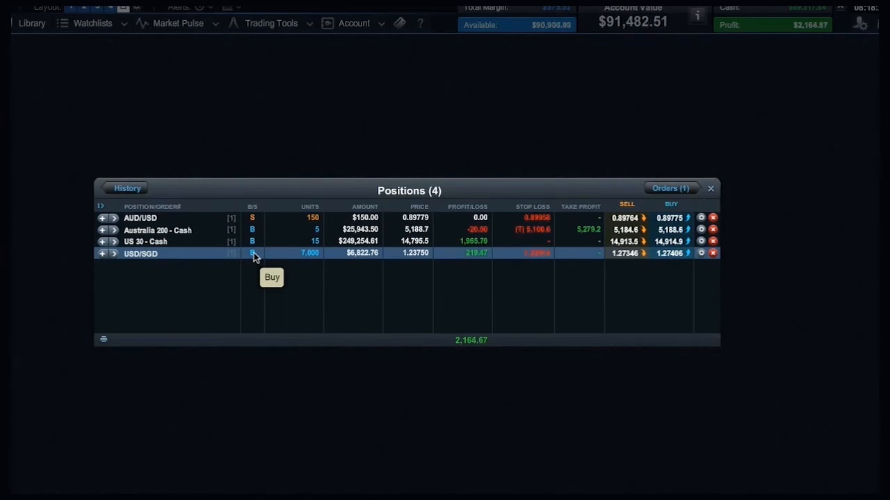
mouse_move(312, 256)
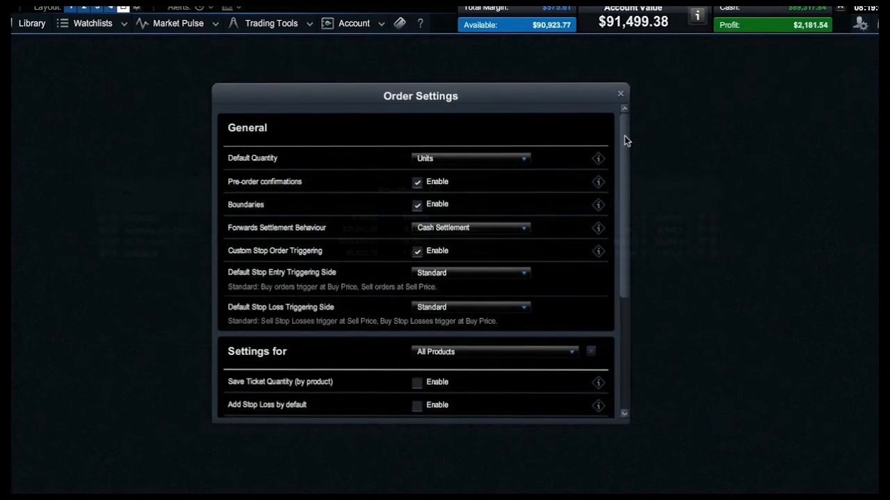
Step: Scroll Order Settings down to the default Add Stop Loss and Take Profit options
scroll("down", 3)
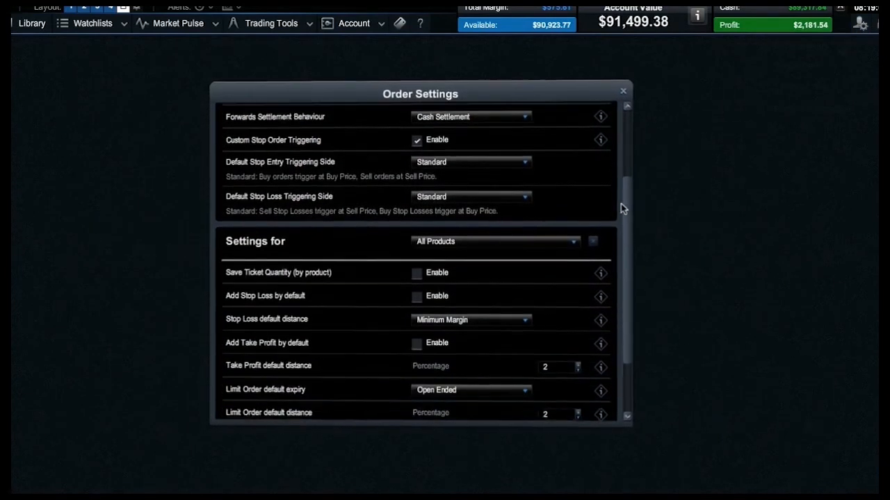
scroll("down", 3)
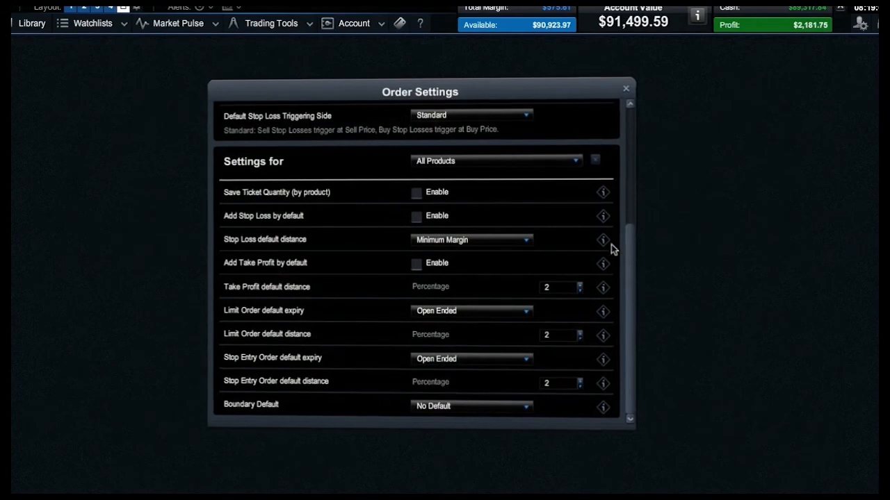